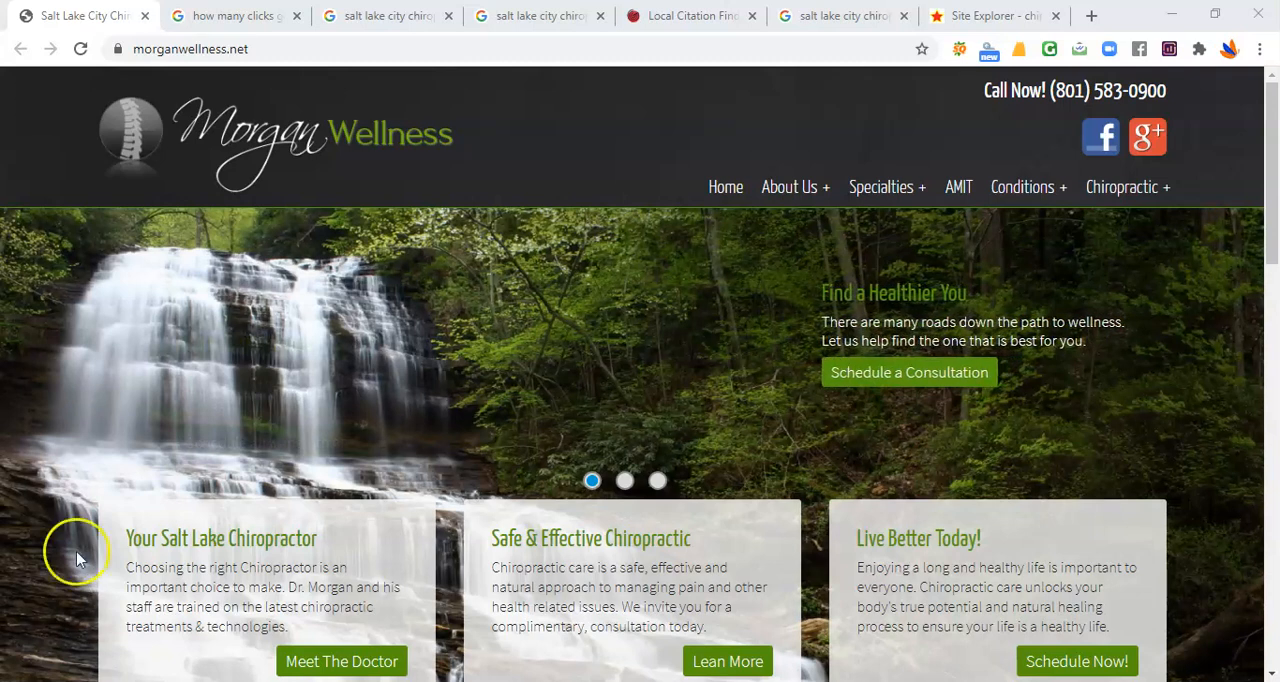
Step: Review the Salt Lake City chiropractors results down through the map pack, Keyword Surfer panel and organic listings
left_click(388, 16)
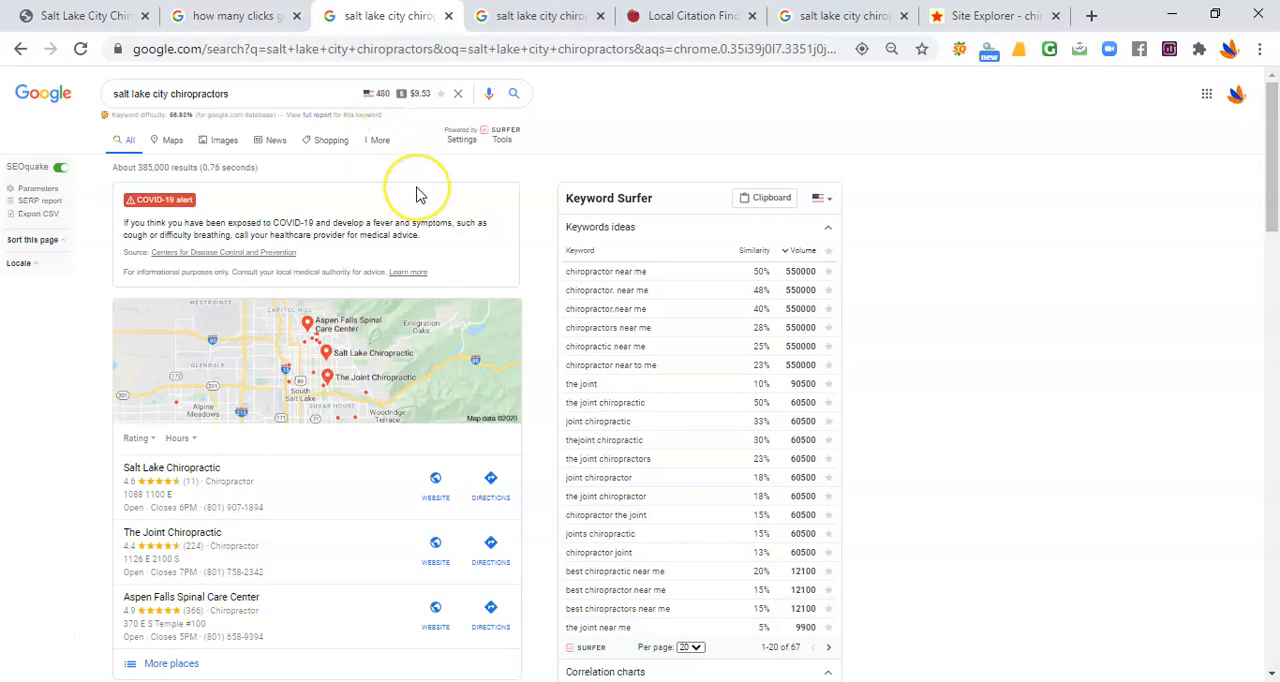
scroll("down", 3)
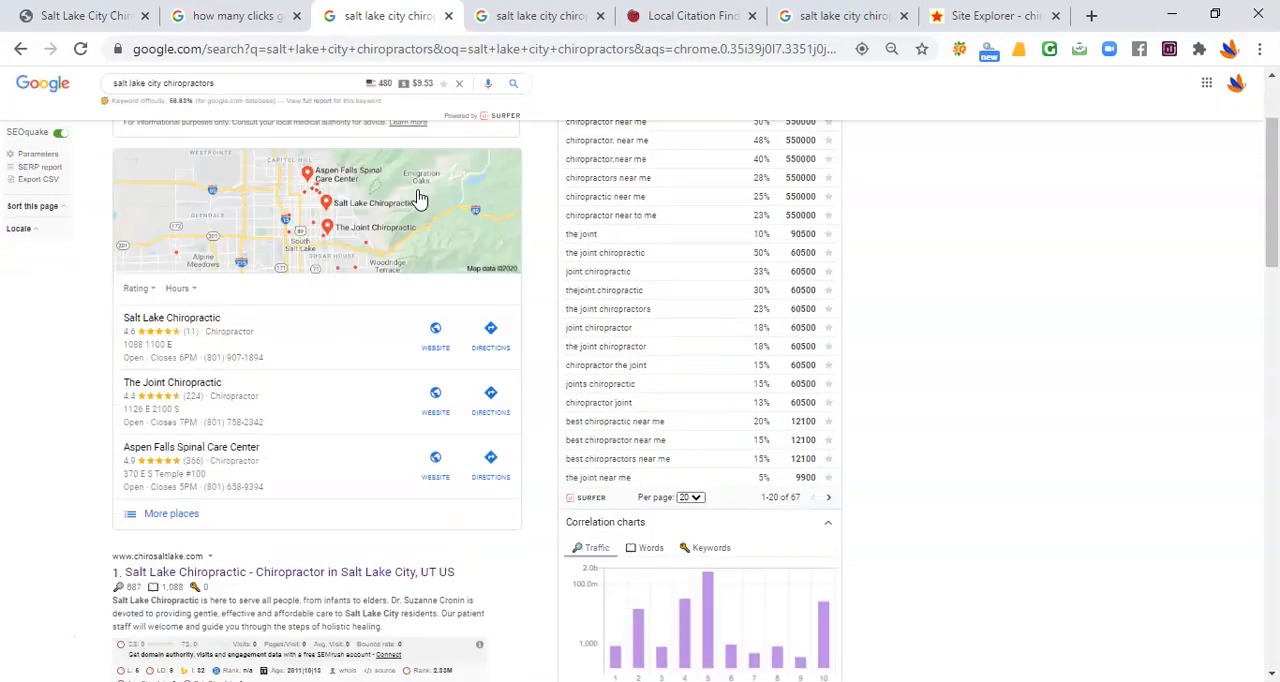
scroll("down", 3)
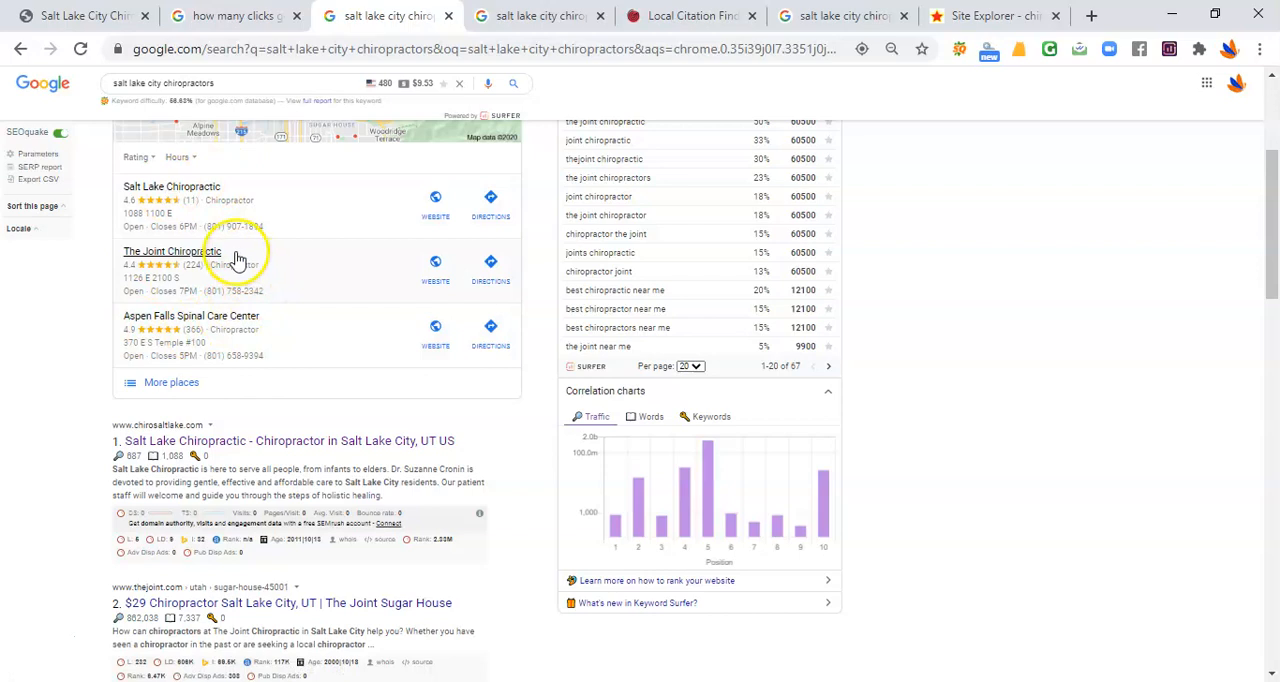
scroll("down", 3)
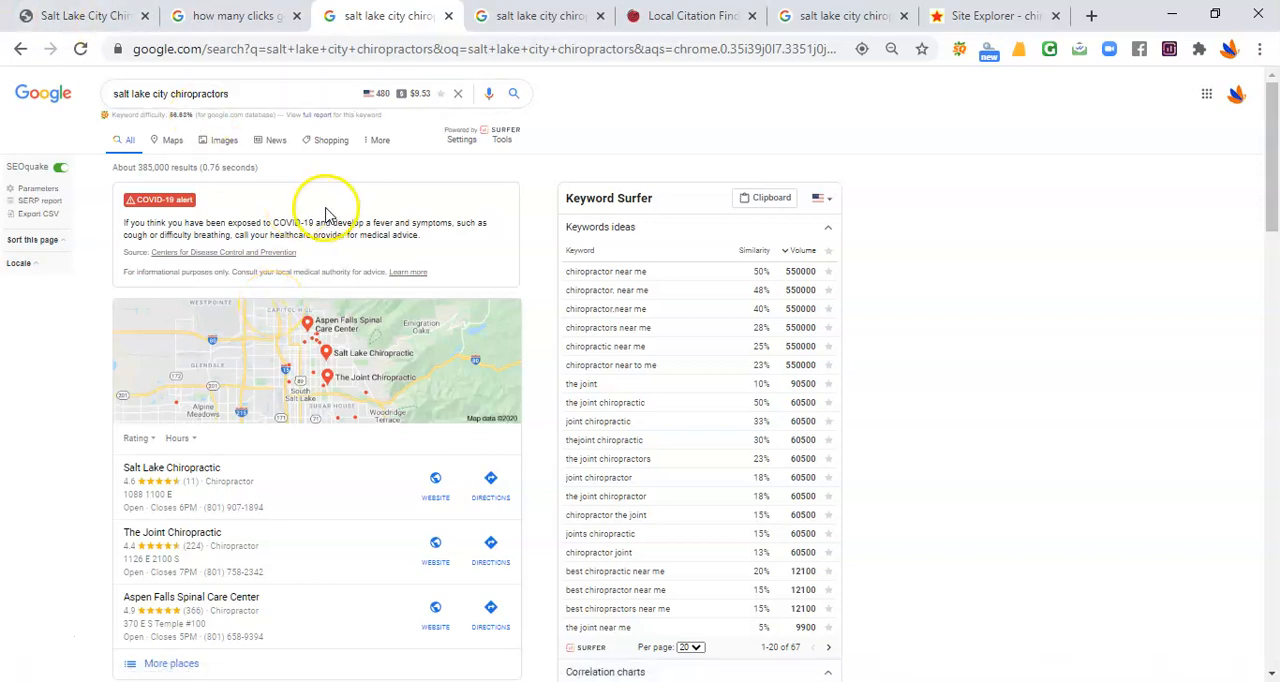
scroll("down", 3)
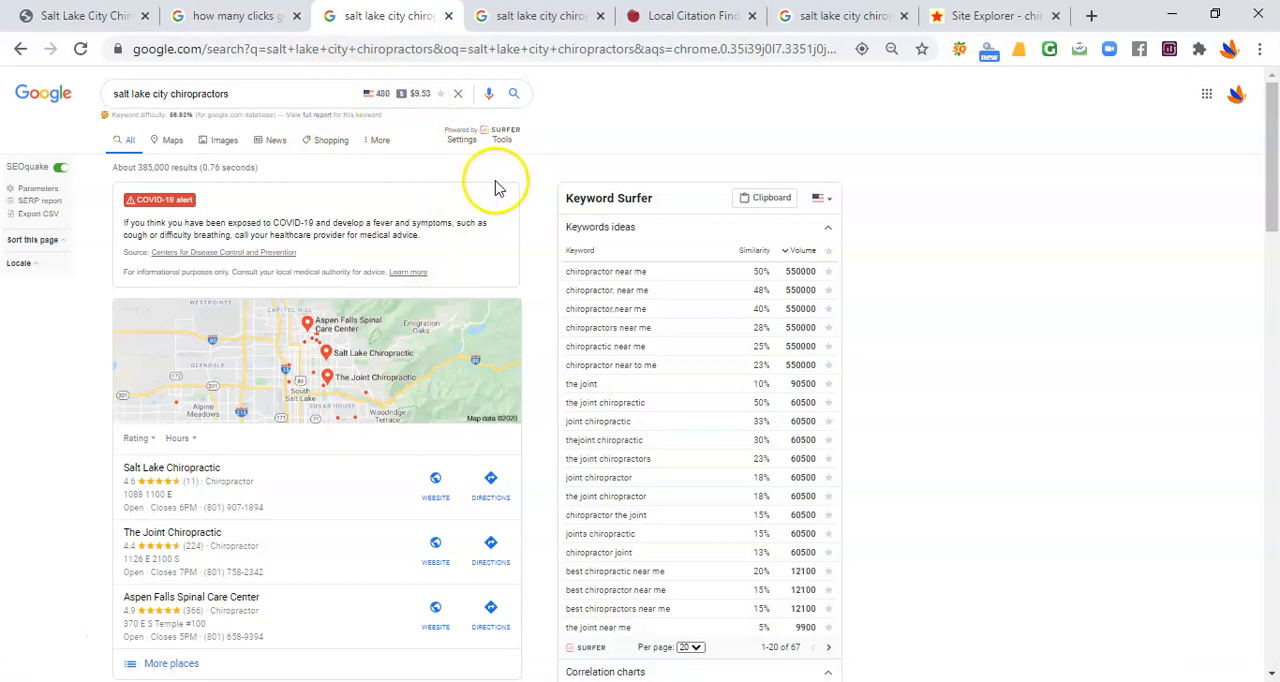
scroll("down", 3)
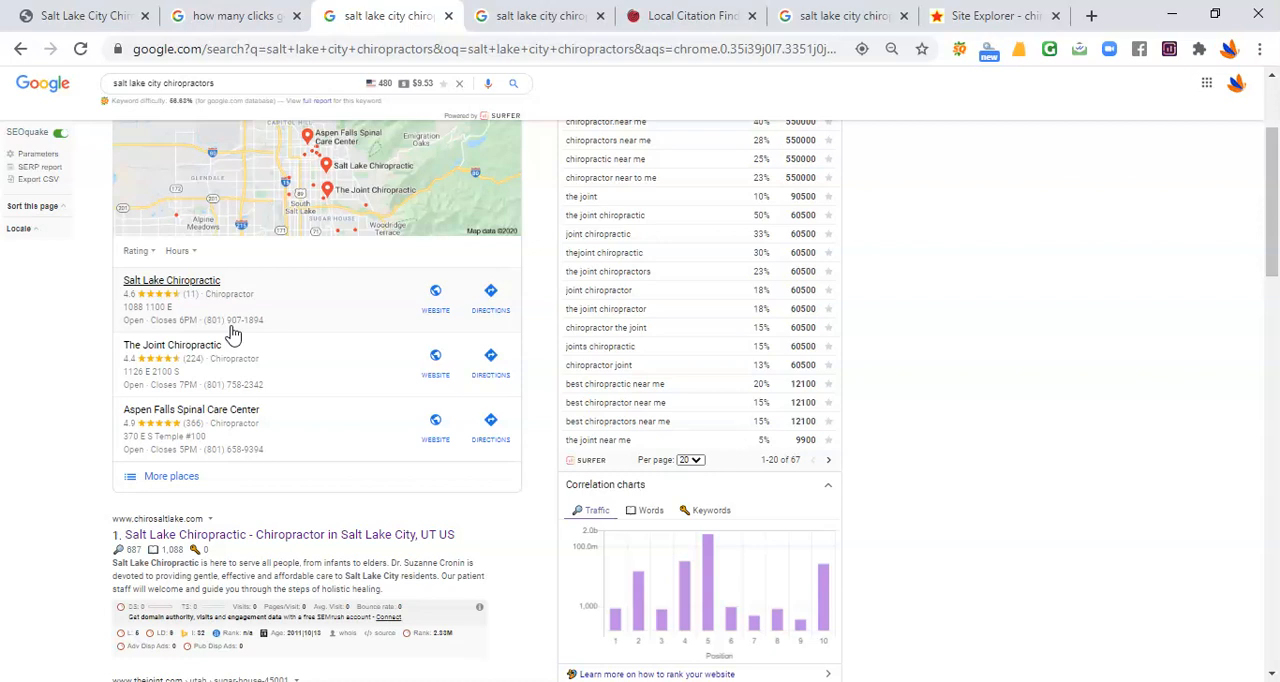
mouse_move(258, 322)
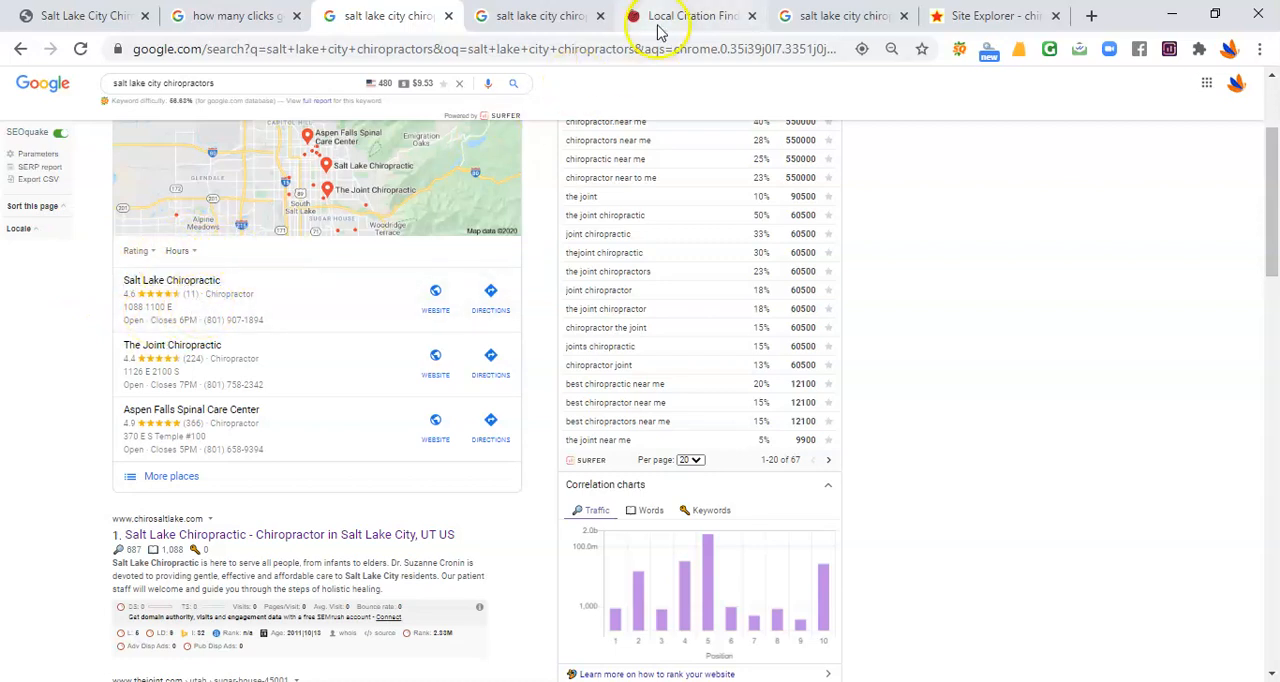
Step: Review the 32 citation sources for Salt Lake Chiropractic, including youtube.com, facebook.com and yelp.com
left_click(690, 16)
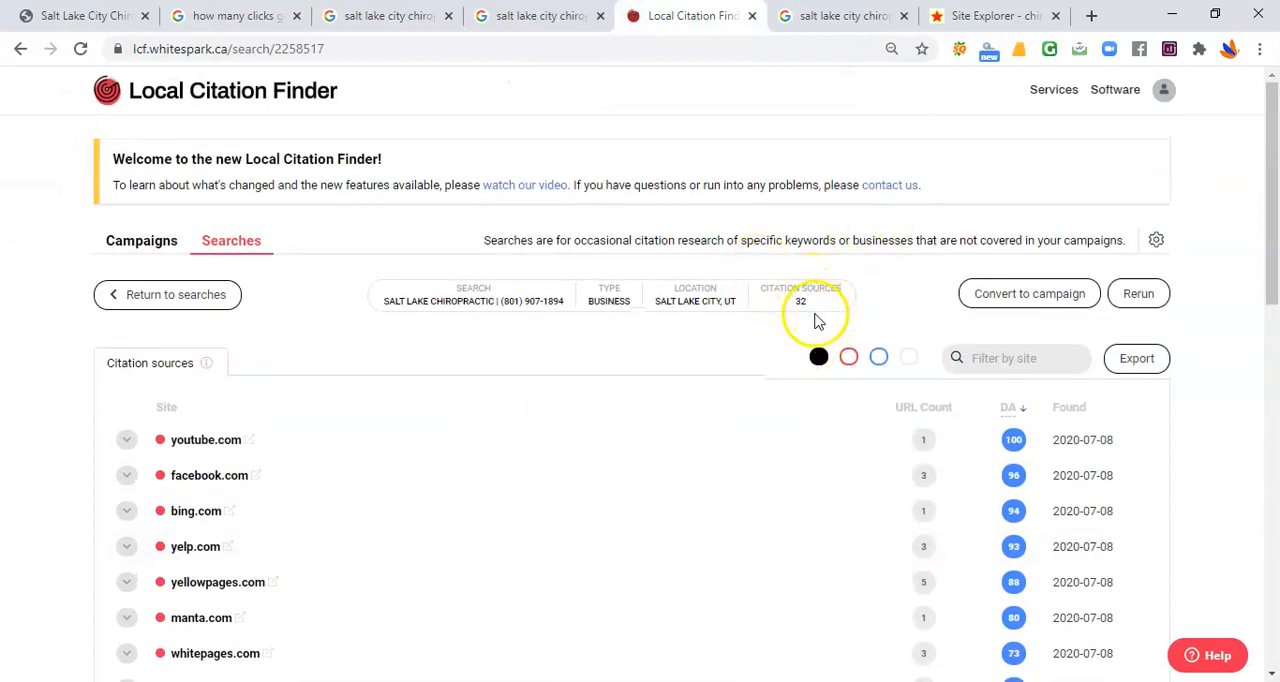
scroll("down", 3)
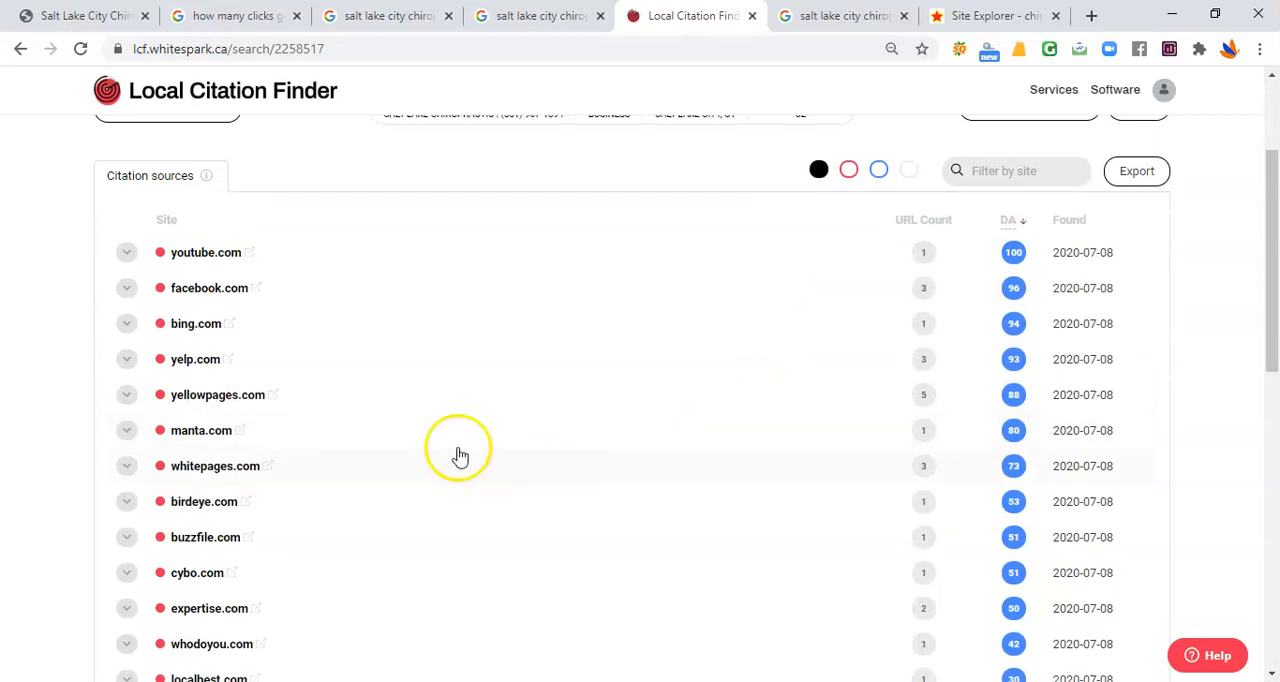
mouse_move(232, 420)
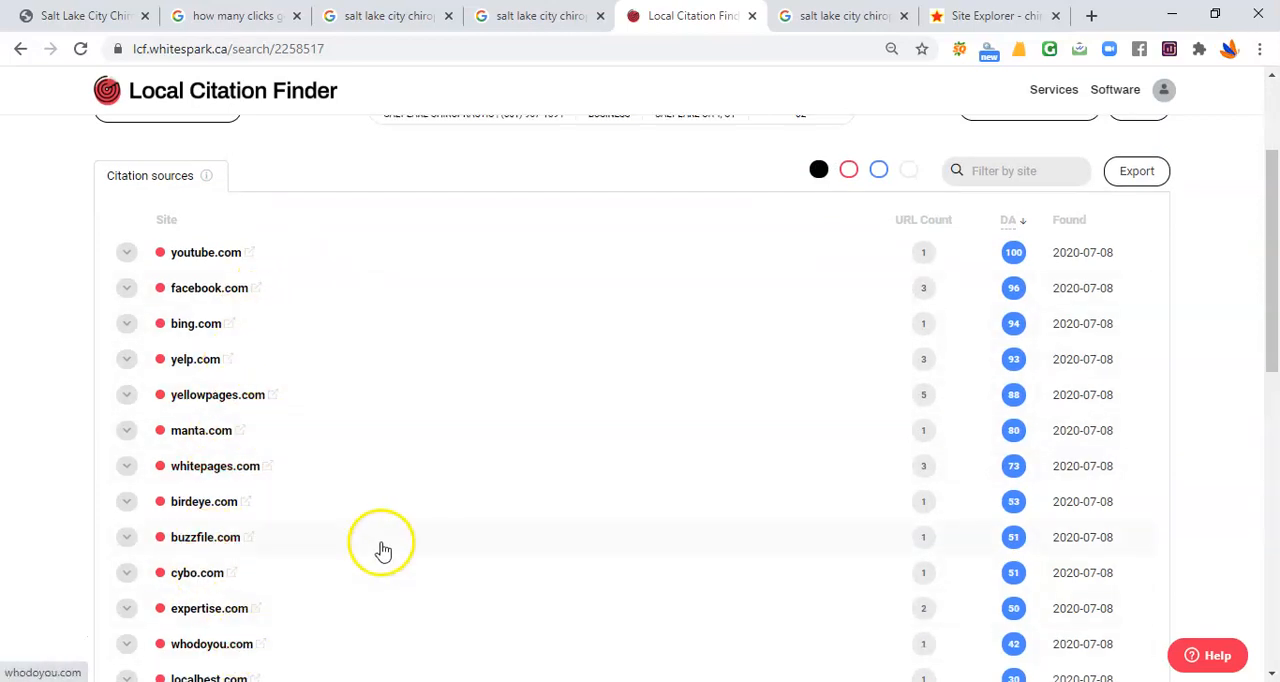
mouse_move(516, 124)
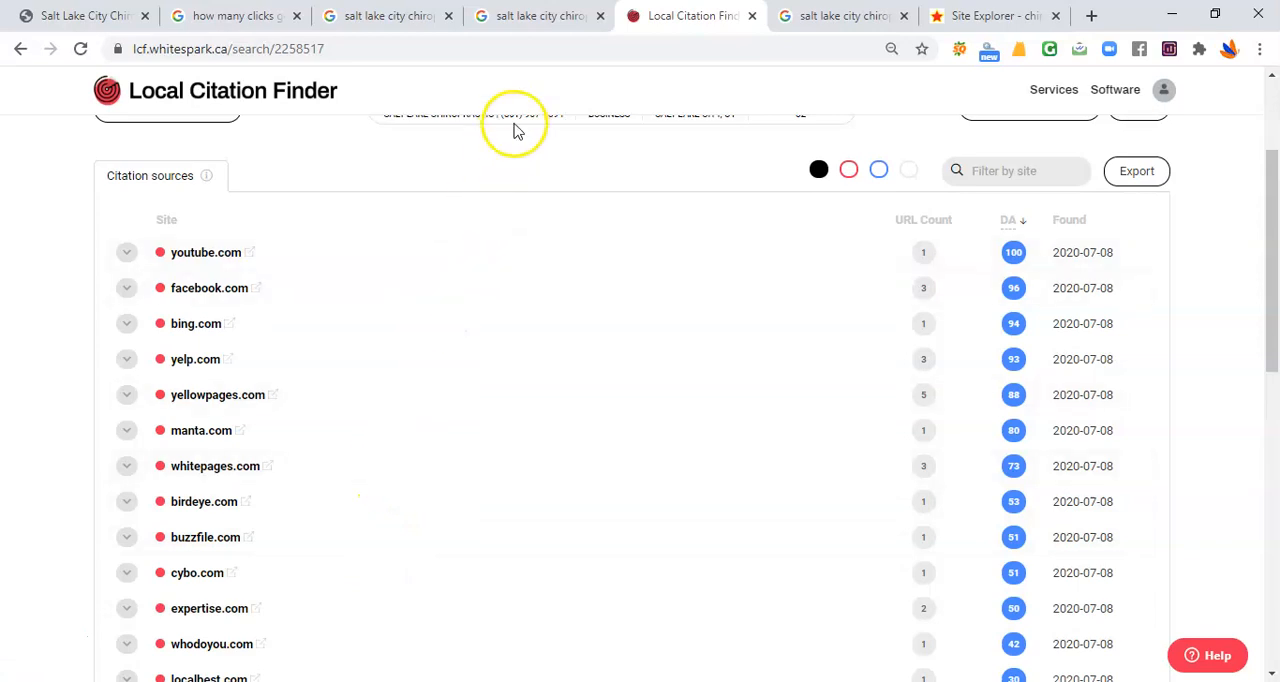
Step: Check the Morgan Wellness site's footer for its Salt Lake City address, map and Google/Yelp rating links
left_click(538, 16)
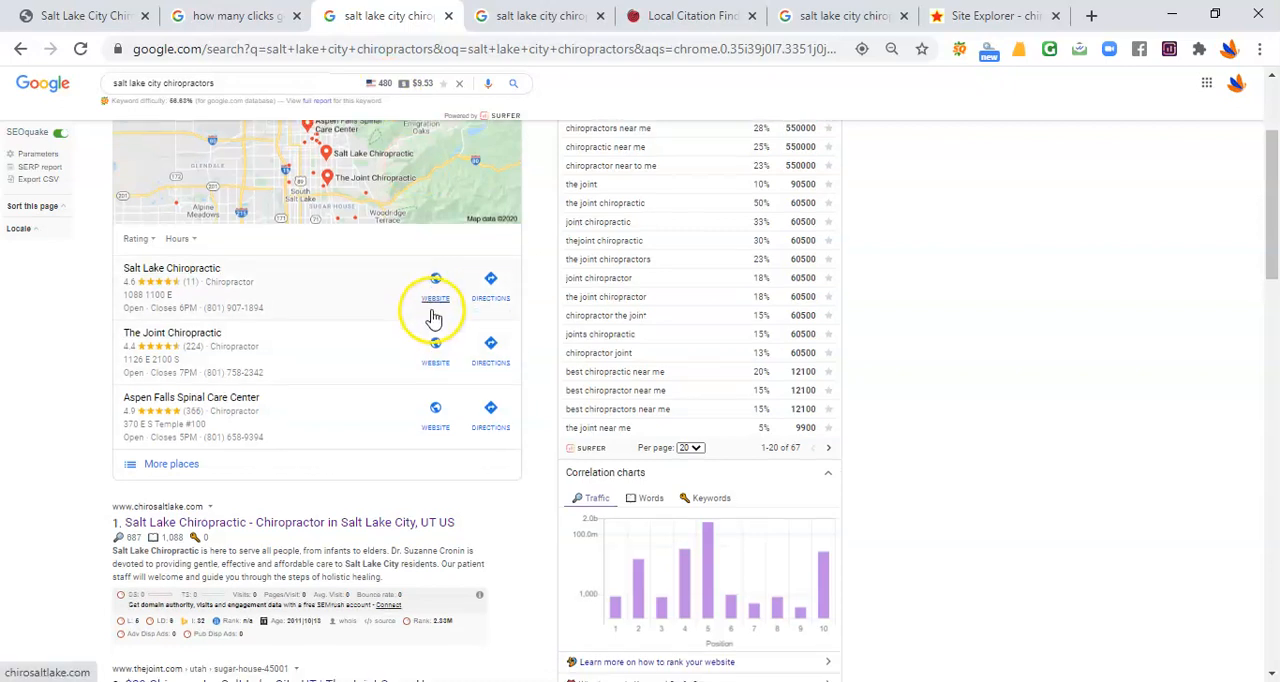
scroll("down", 3)
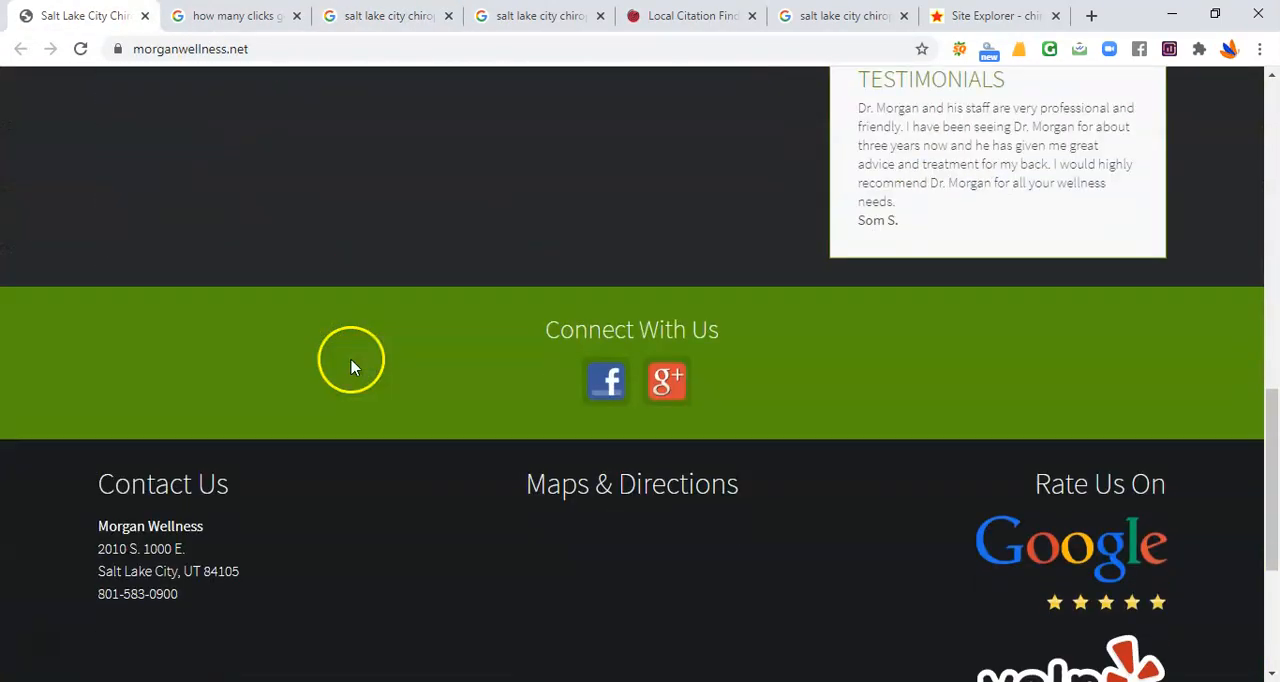
scroll("down", 3)
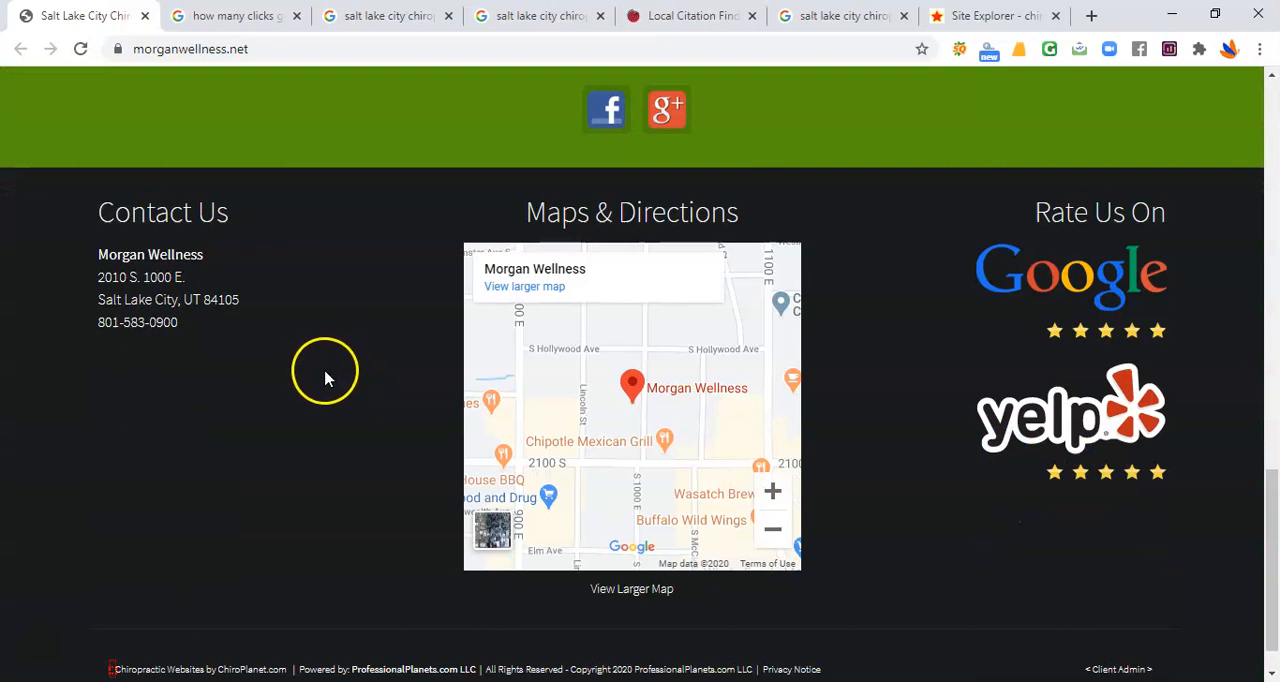
scroll("up", 3)
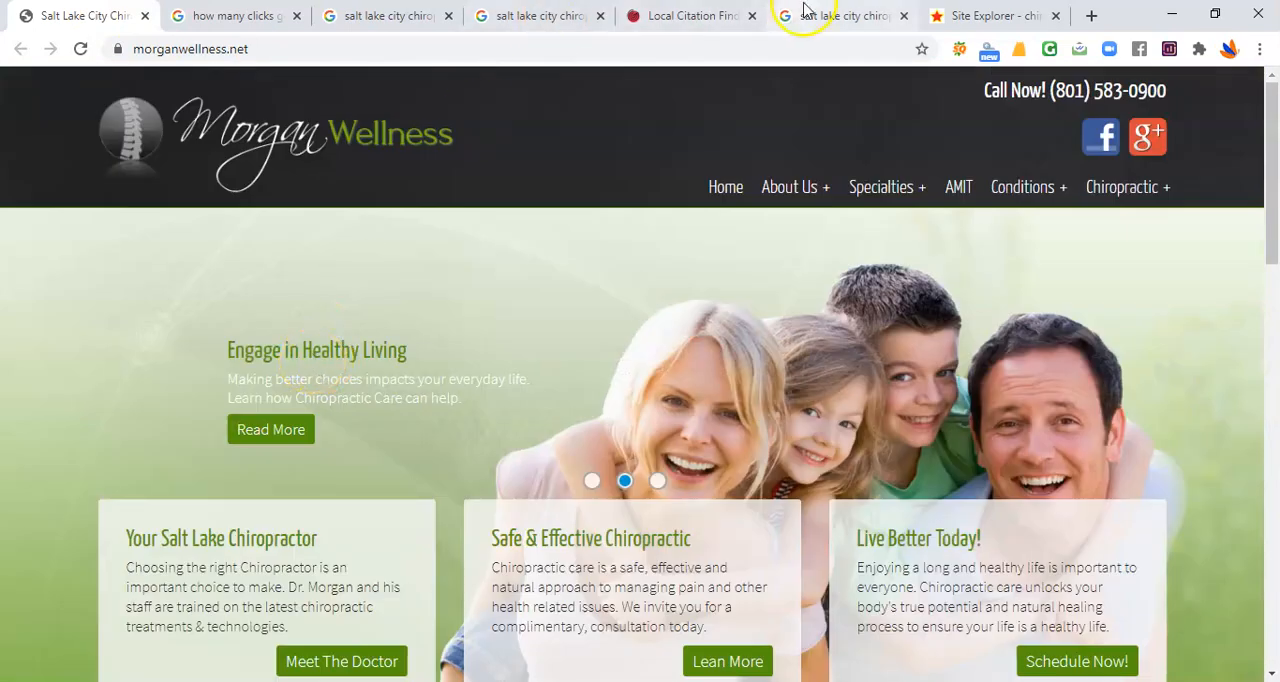
Step: Confirm Morgan Wellness at result 10 on the second results page, then return to the first page
left_click(844, 16)
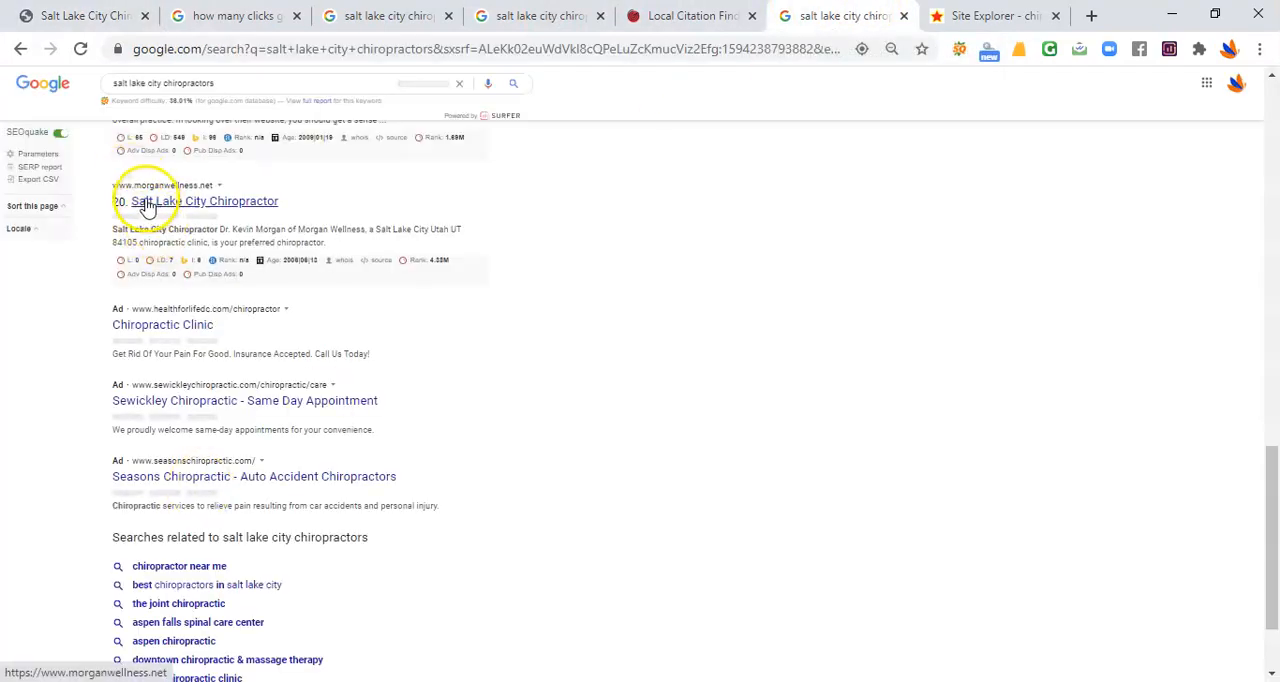
mouse_move(230, 196)
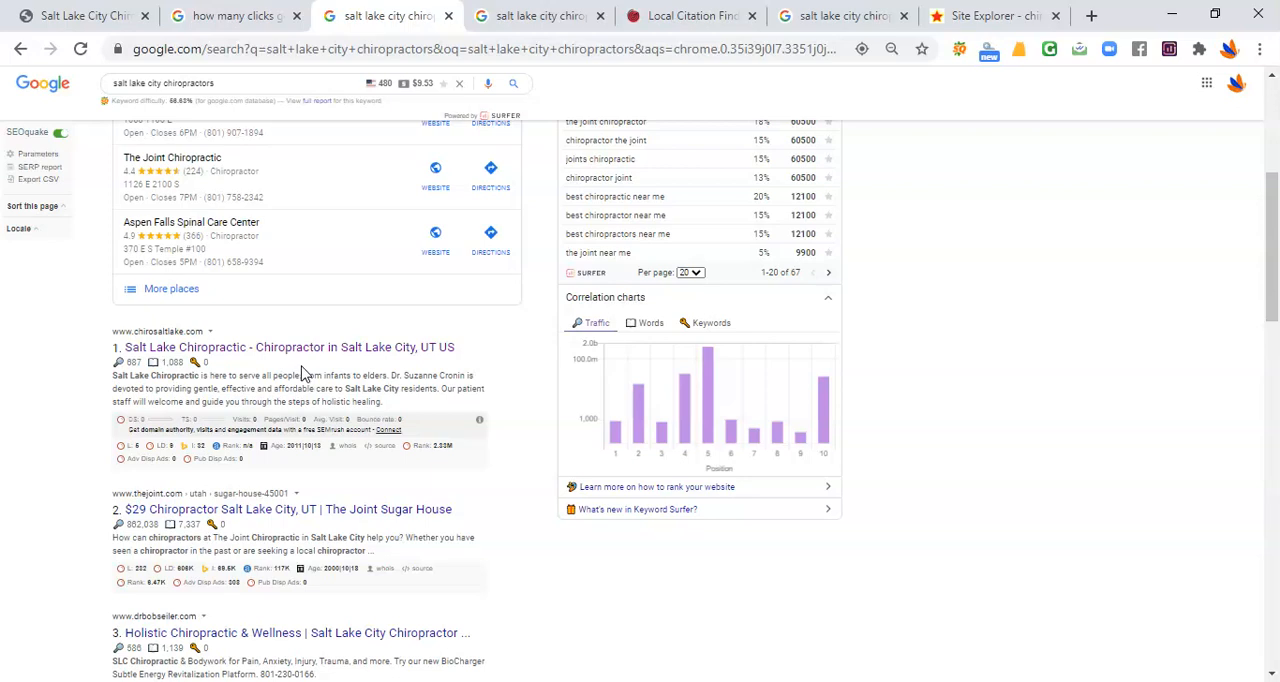
mouse_move(308, 376)
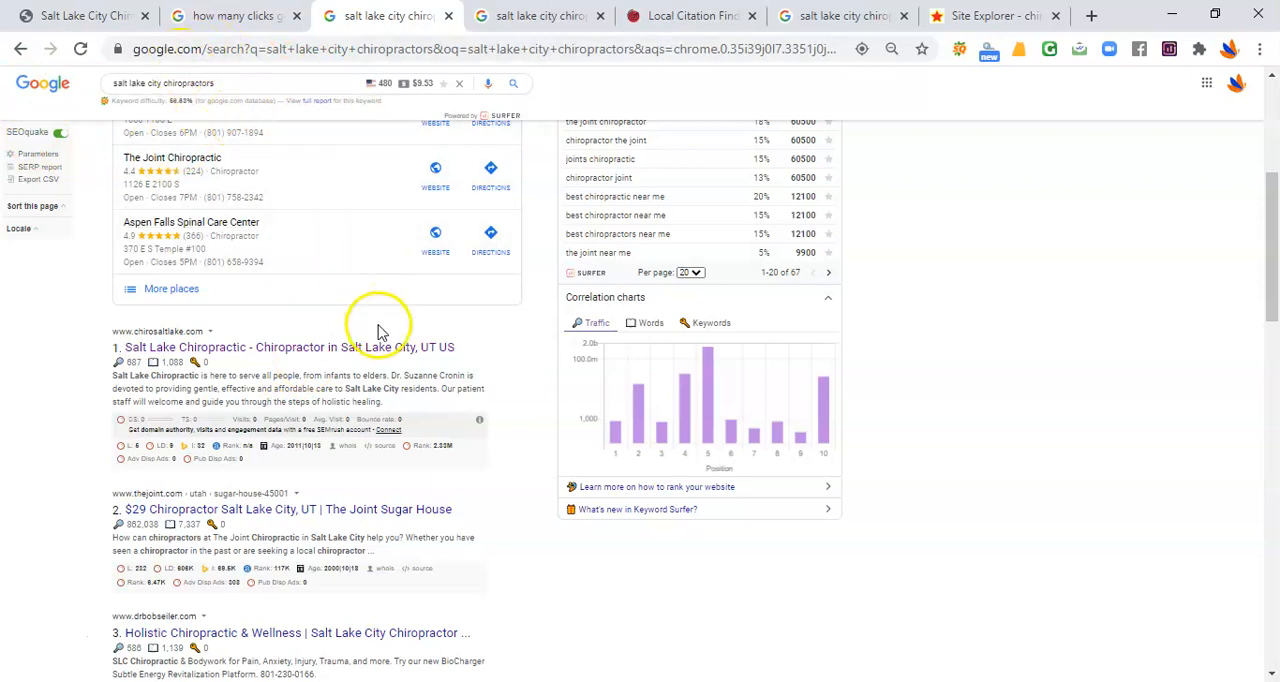
mouse_move(264, 322)
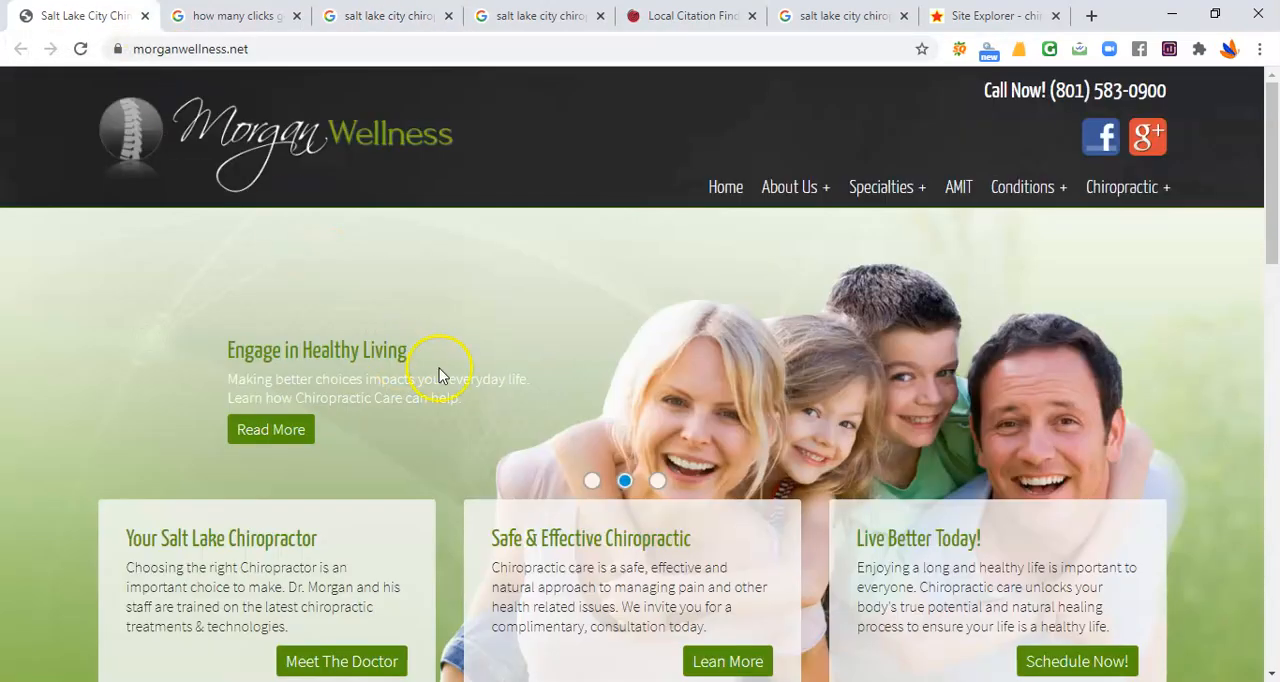
scroll("down", 3)
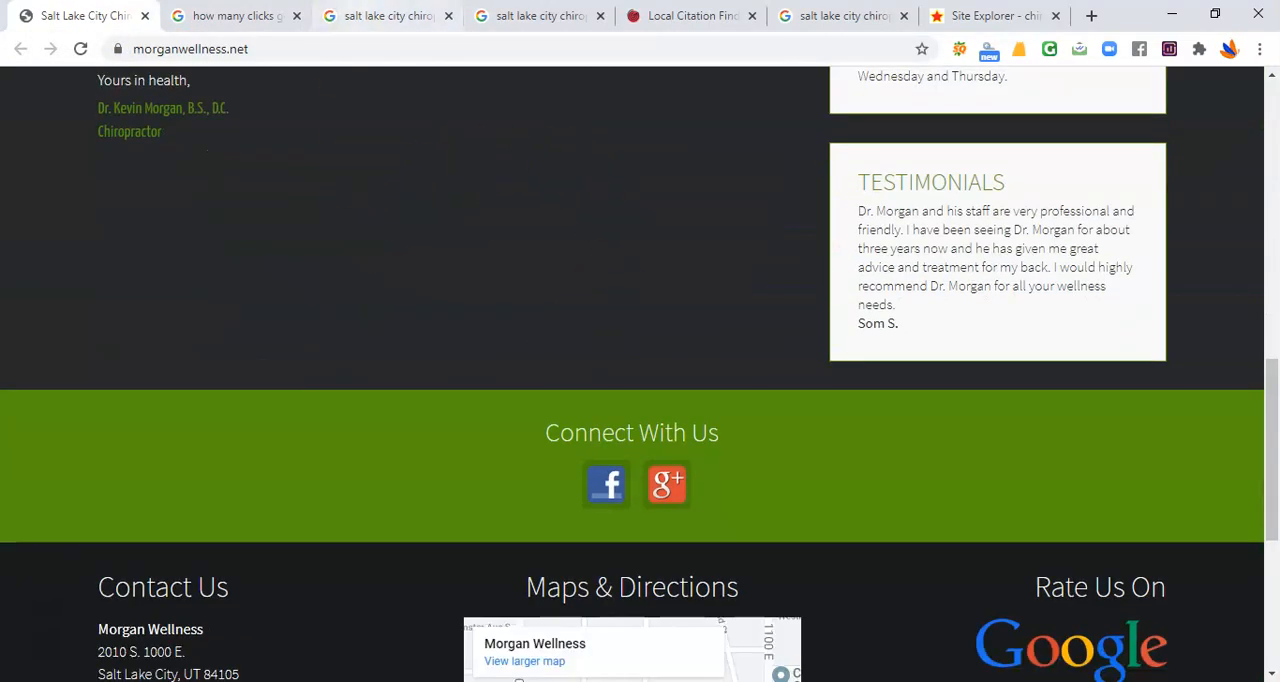
left_click(388, 16)
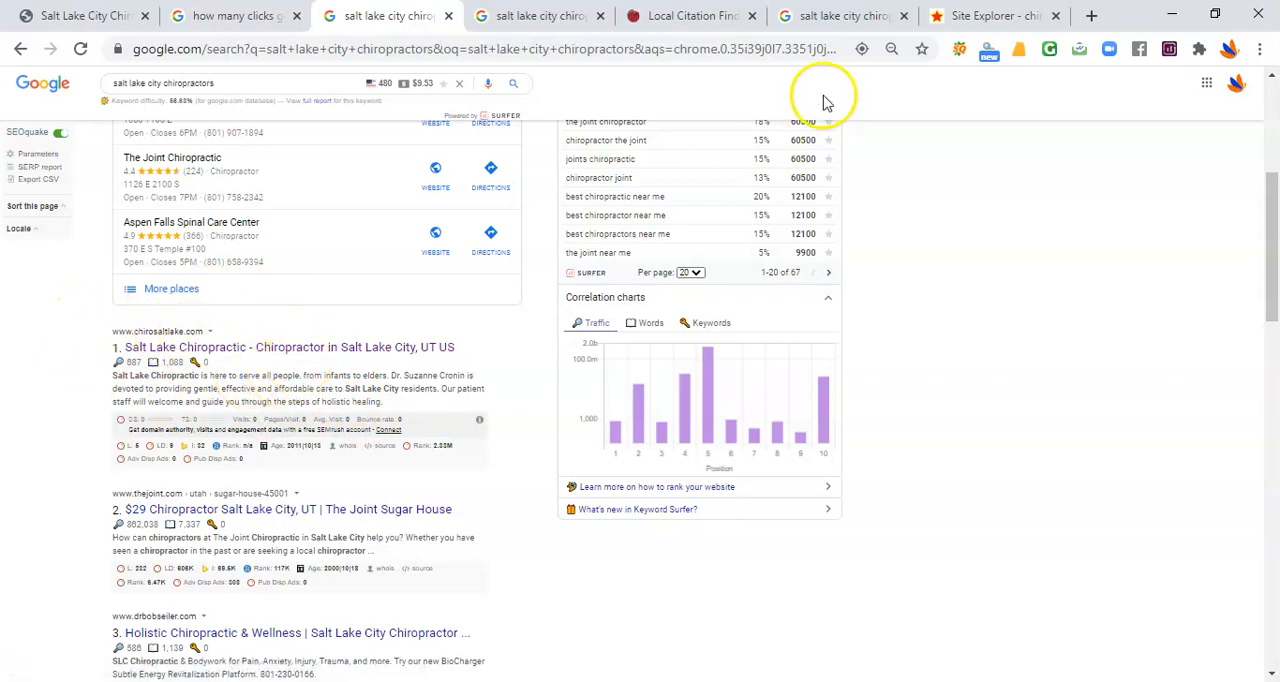
Step: View chirosaltlake.com's Majestic summary: Trust Flow 0, Citation Flow 16, 2 fresh backlinks
left_click(990, 16)
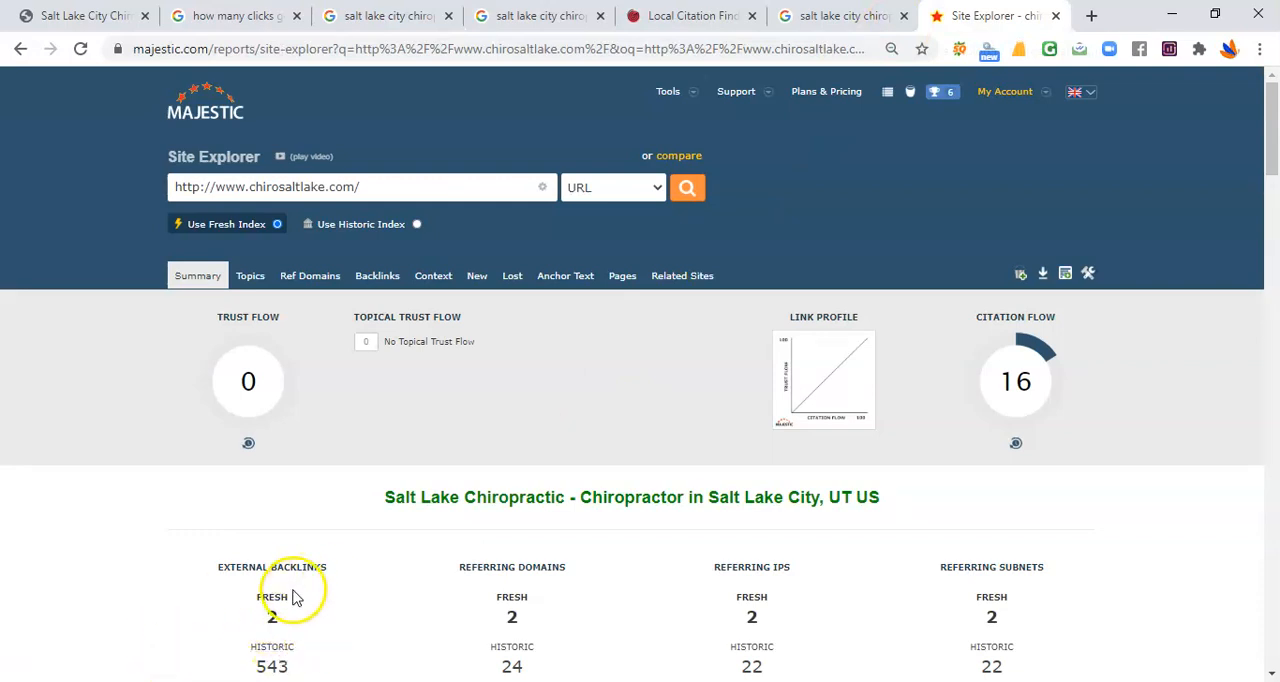
mouse_move(304, 548)
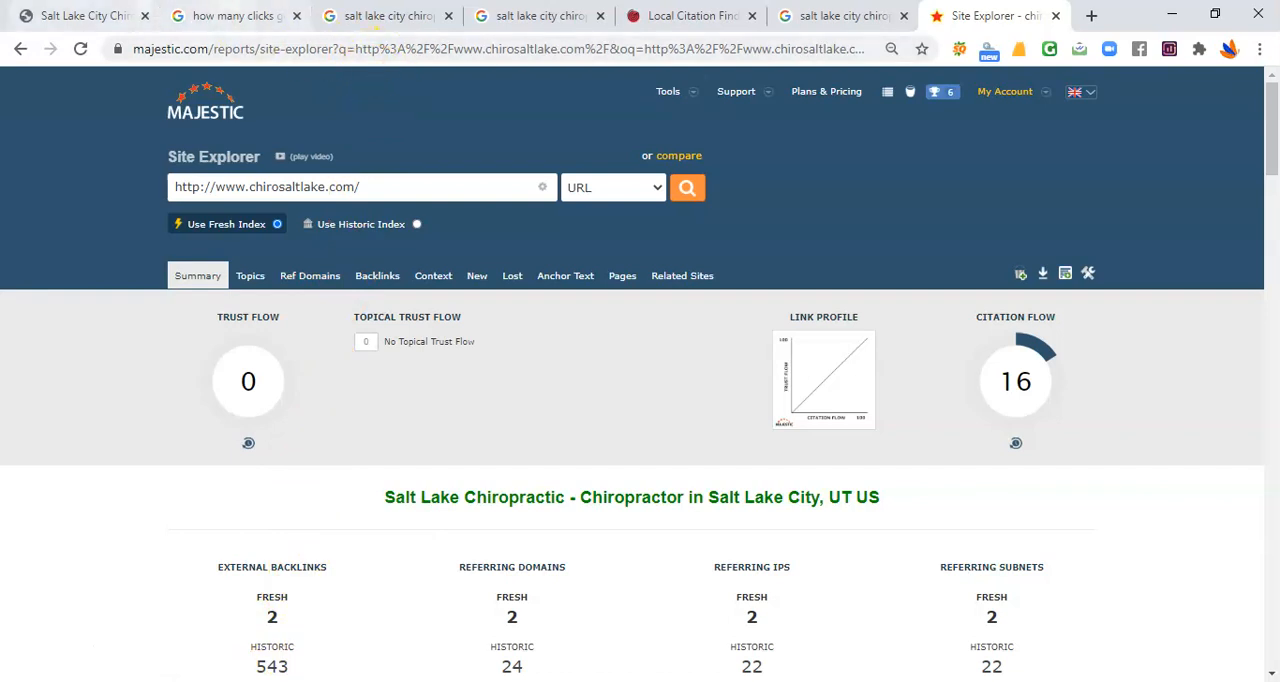
Step: Return to the results where Salt Lake Chiropractic leads both the map pack and organic listings
left_click(384, 16)
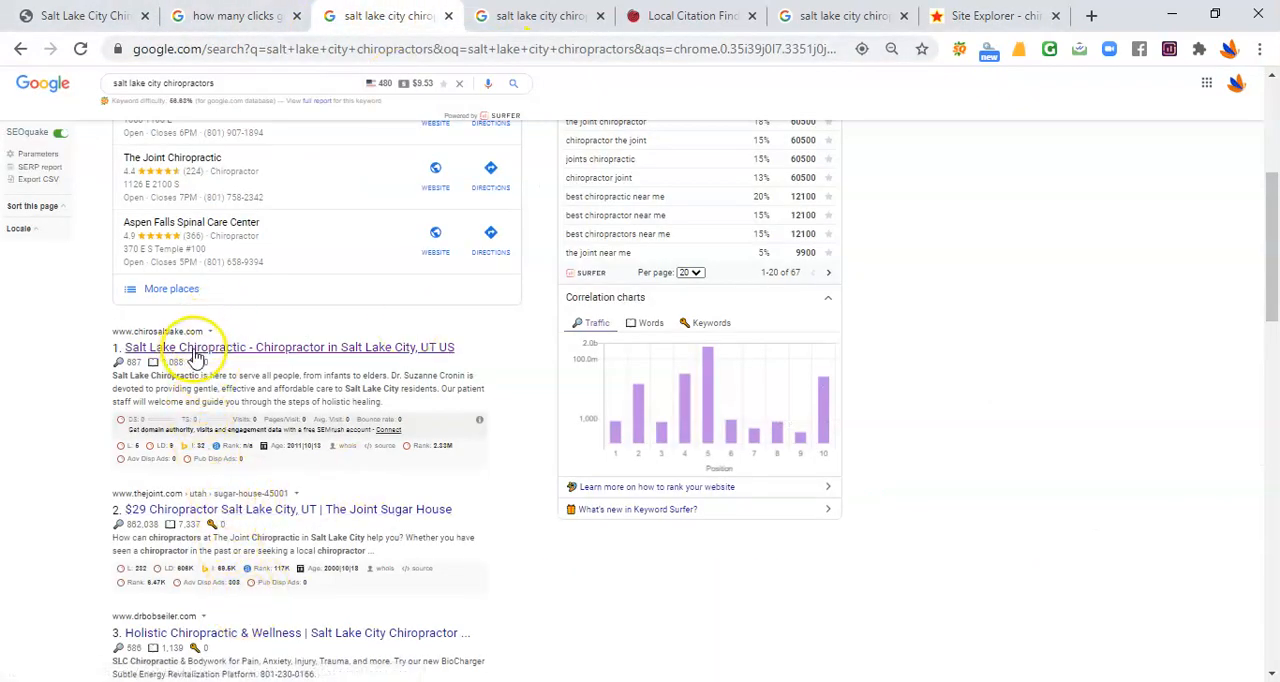
mouse_move(314, 424)
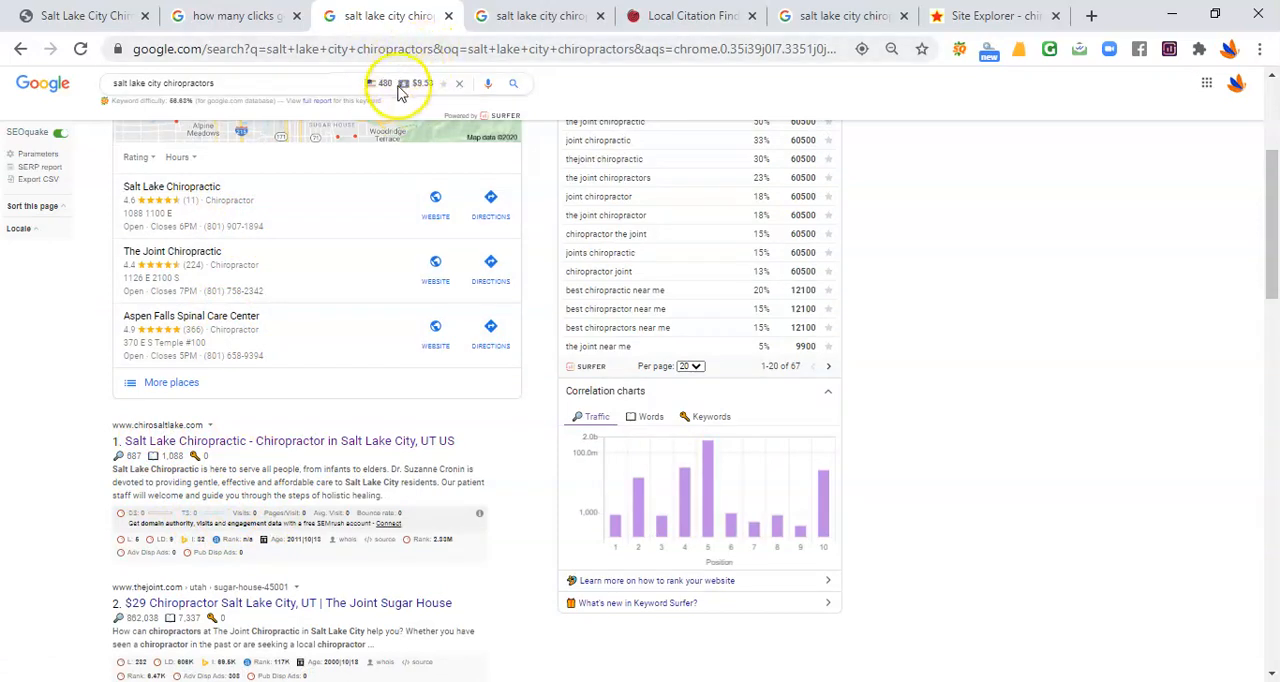
mouse_move(404, 84)
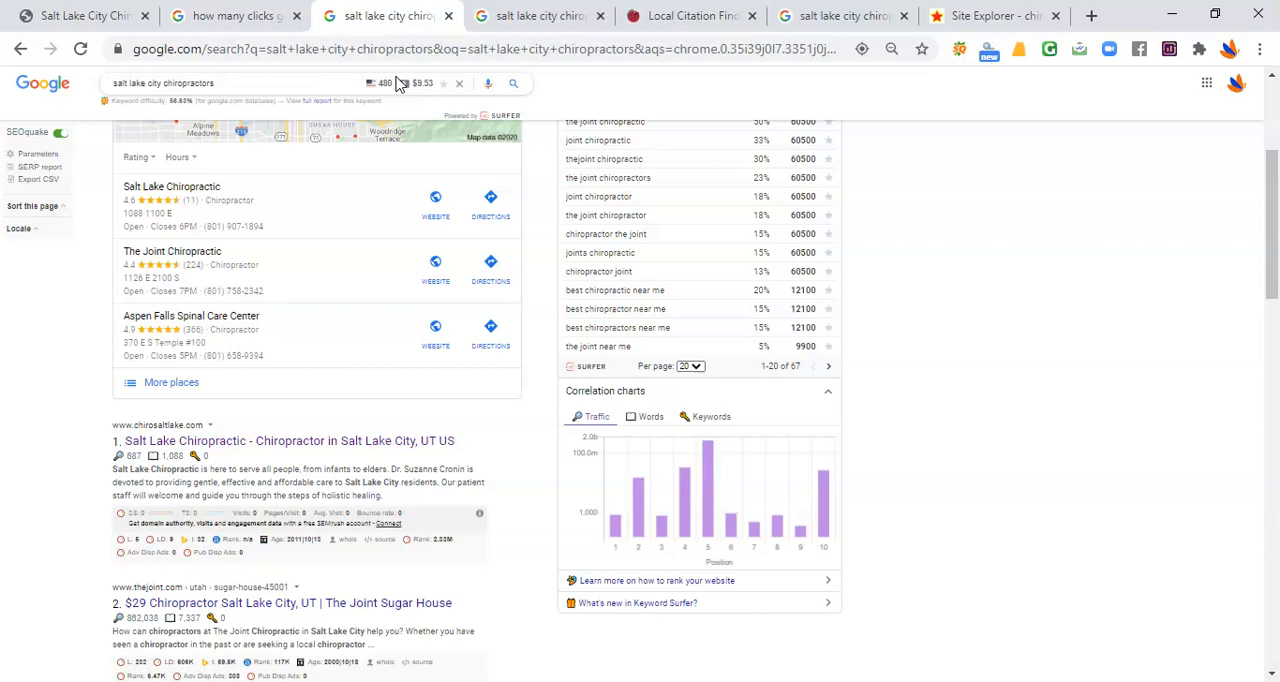
mouse_move(404, 84)
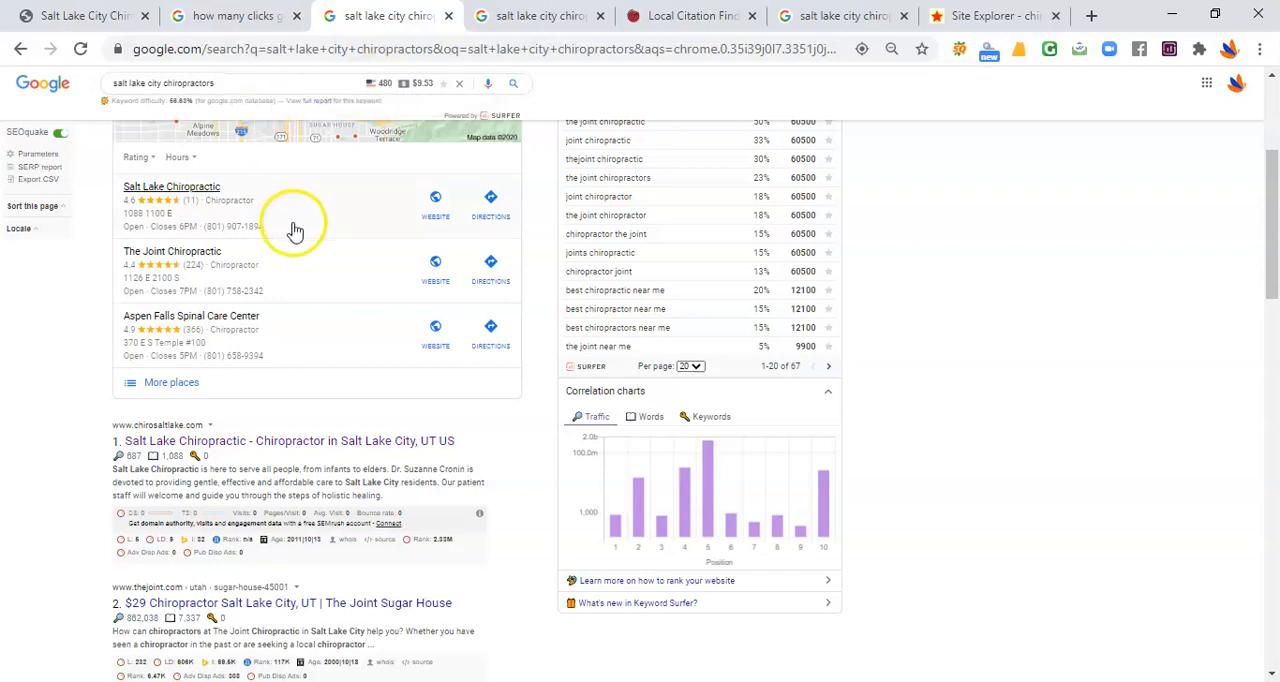
mouse_move(40, 650)
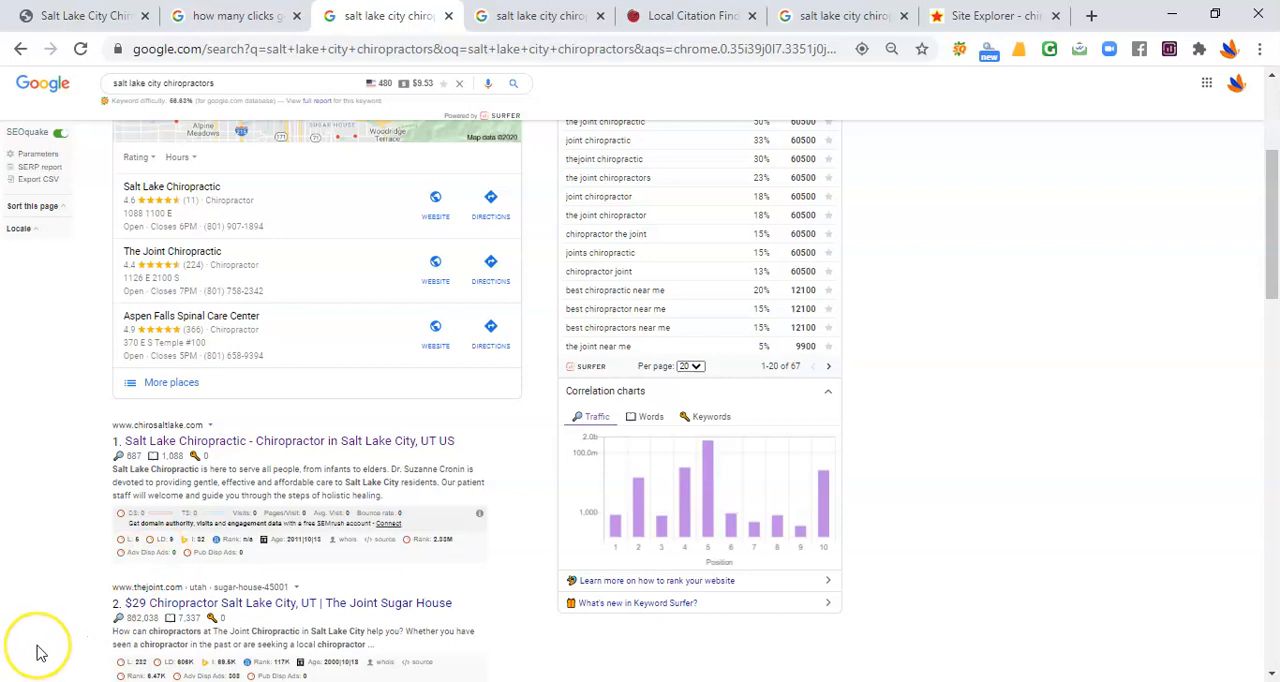